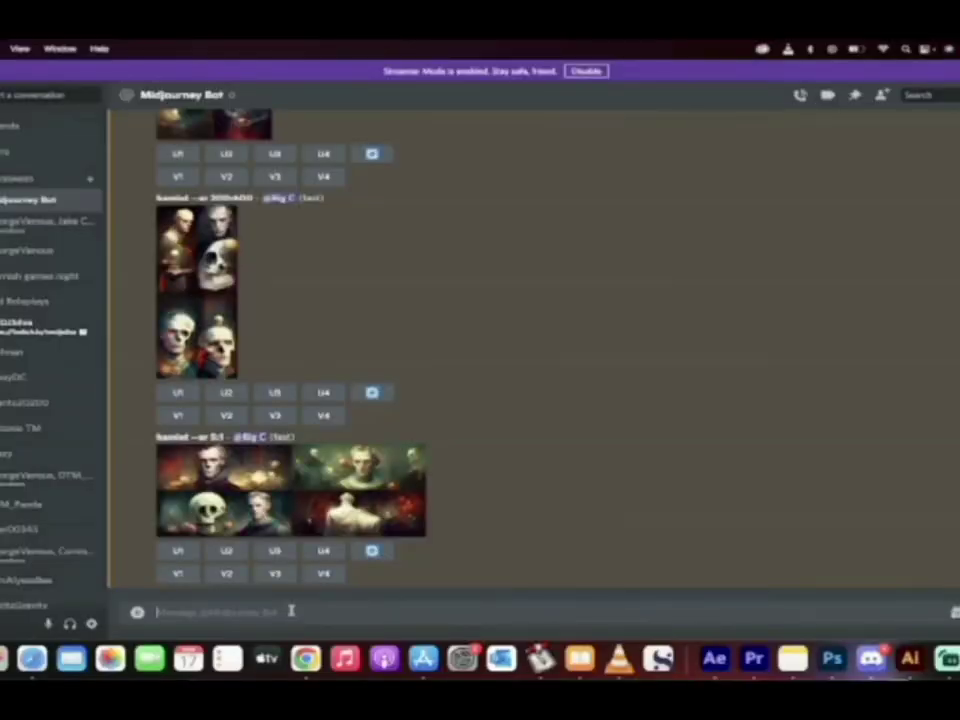
# Generate a Hamlet image grid via /imagine with 'hamlet --ar 16:9' and ':500' stylize value
pyautogui.write('/imagine')
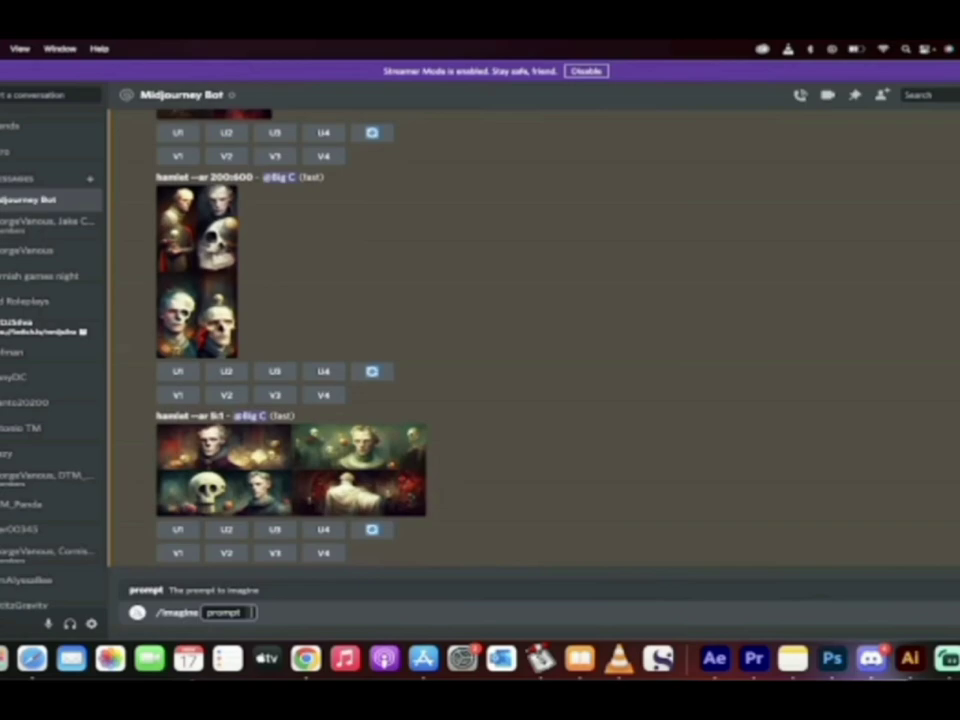
pyautogui.write('hamlet --ar')
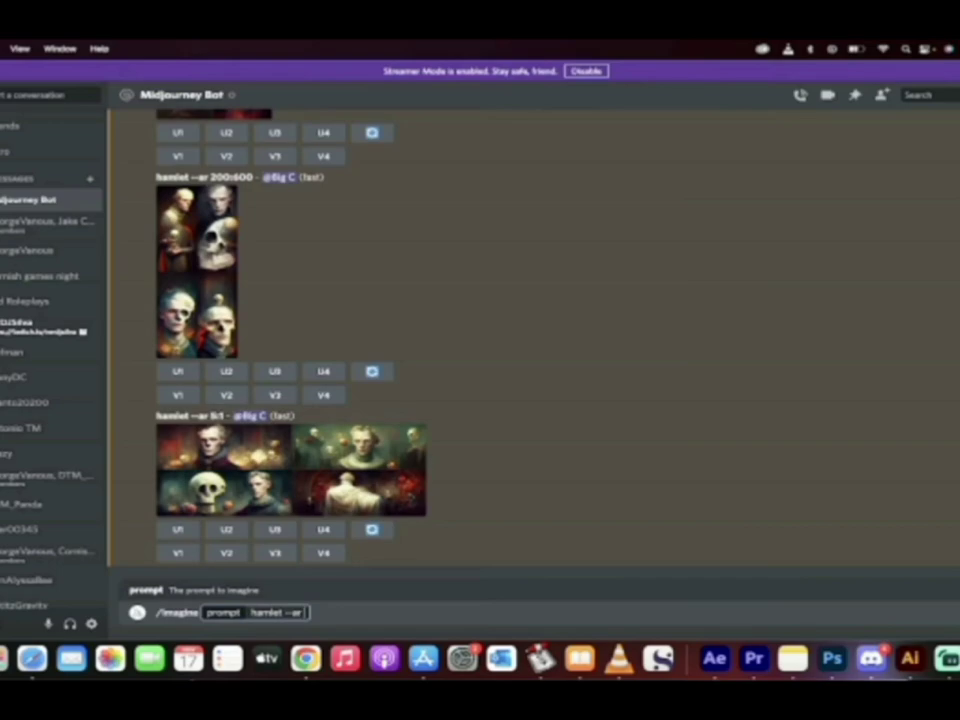
pyautogui.write('16:')
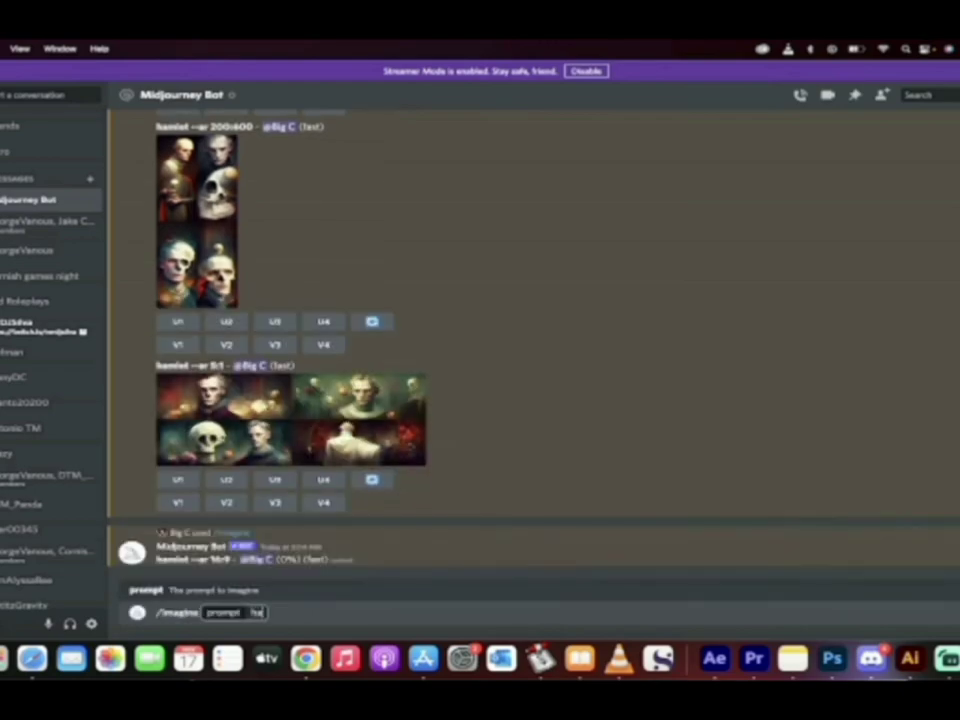
pyautogui.write('hamlet --ar 200')
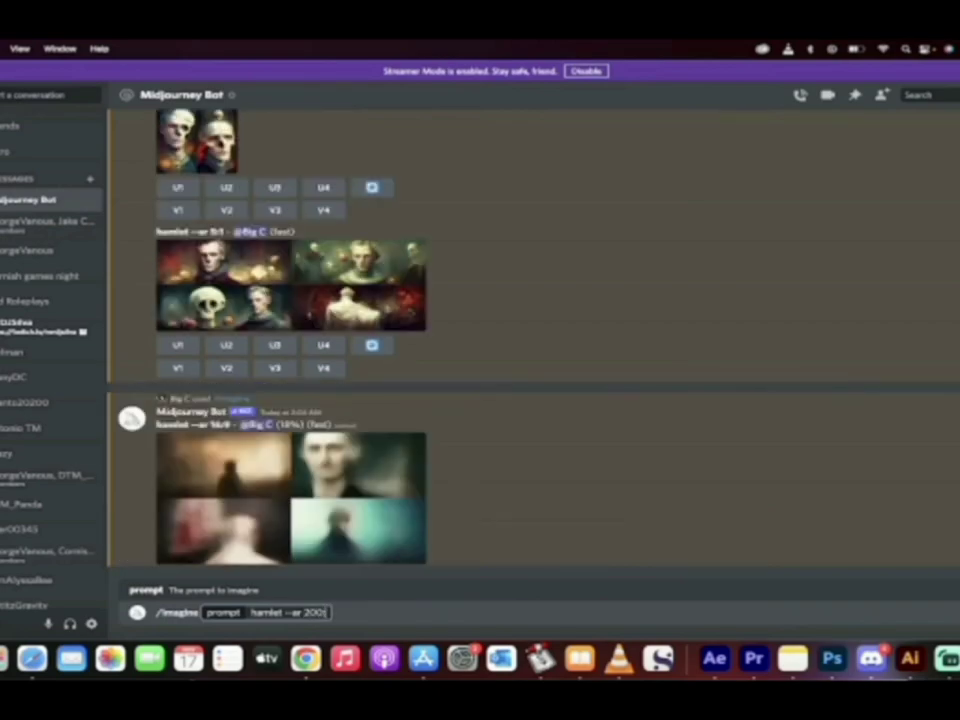
pyautogui.write(':500')
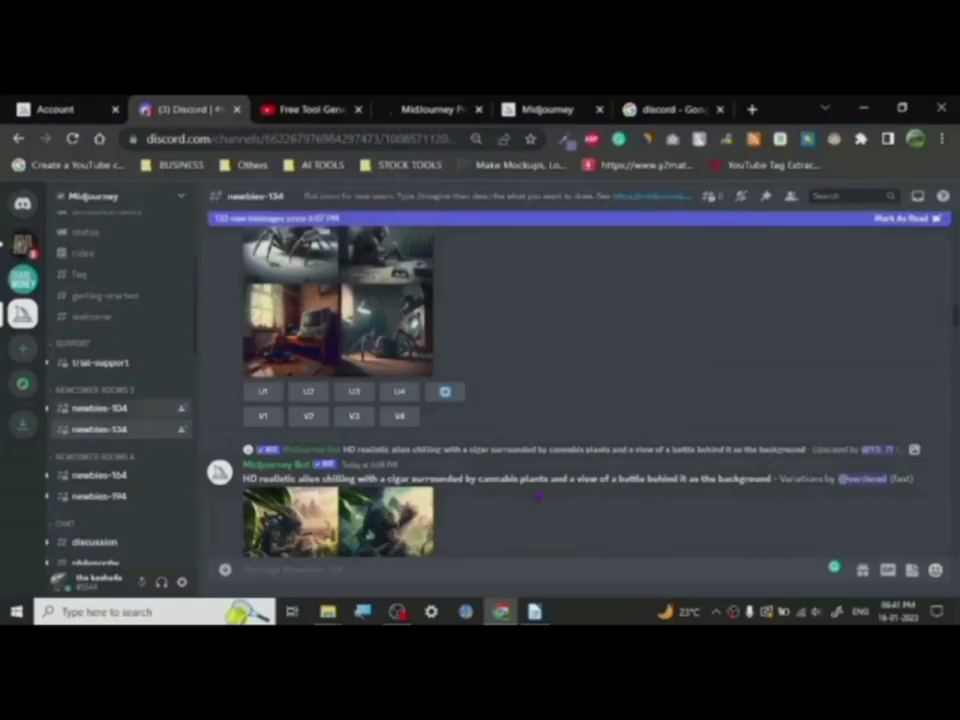
pyautogui.scroll(-3)
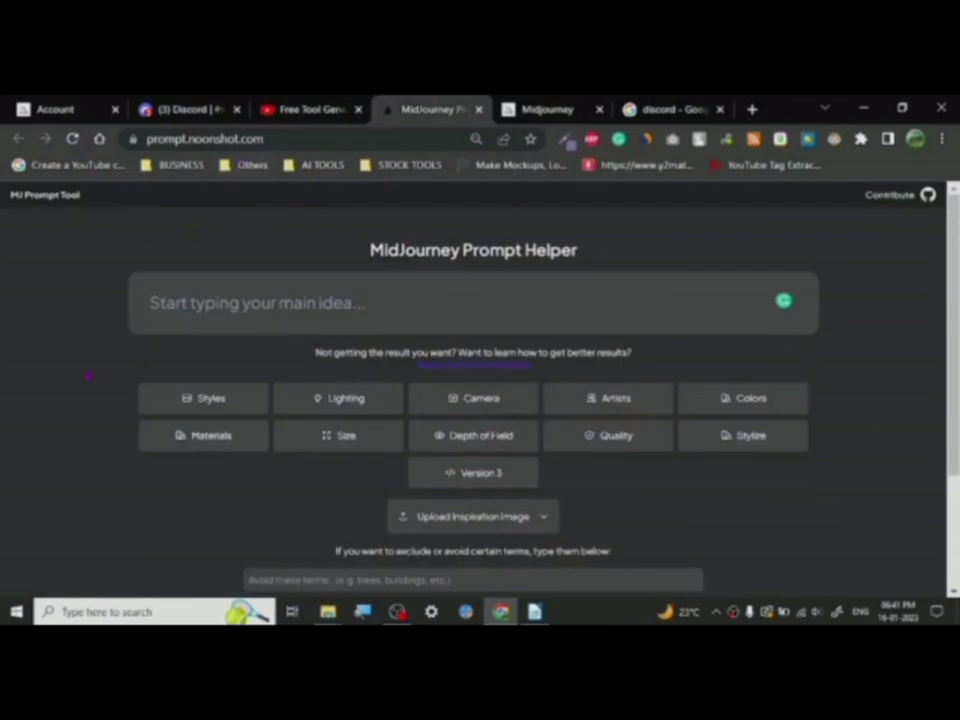
# Look over the Prompt Helper page from main-idea field down to the generated-prompt area
pyautogui.scroll(-3)
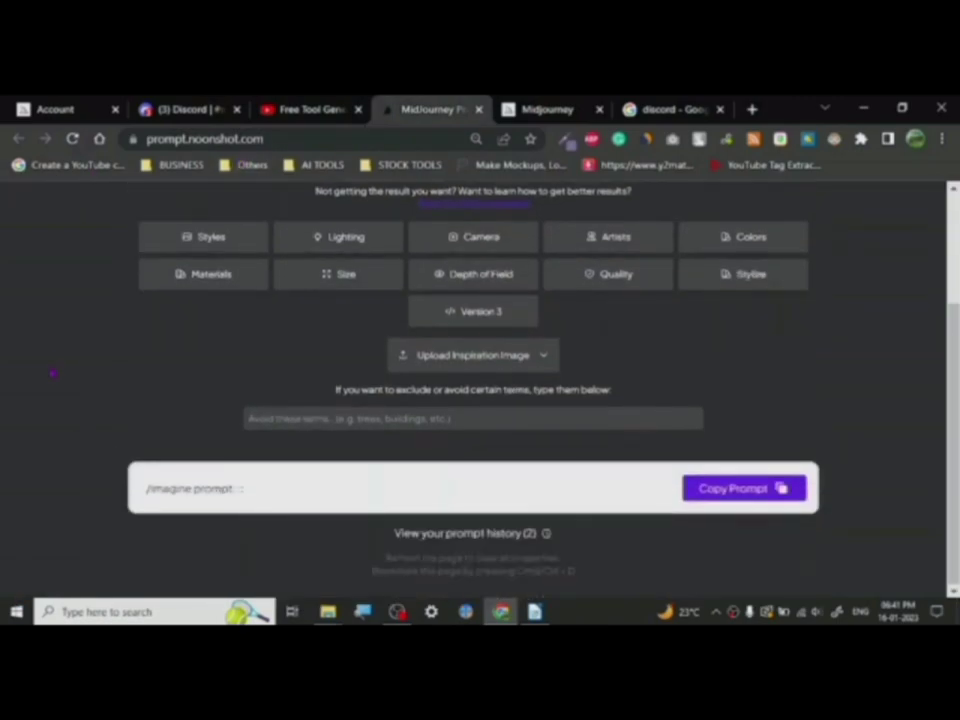
pyautogui.scroll(3)
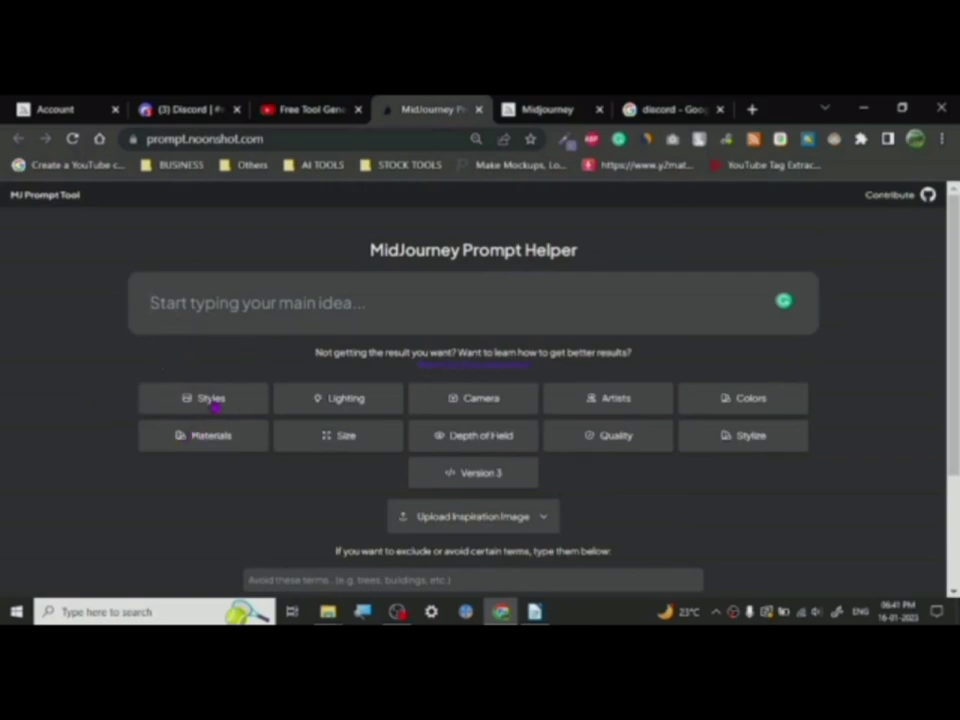
pyautogui.moveTo(744, 398)
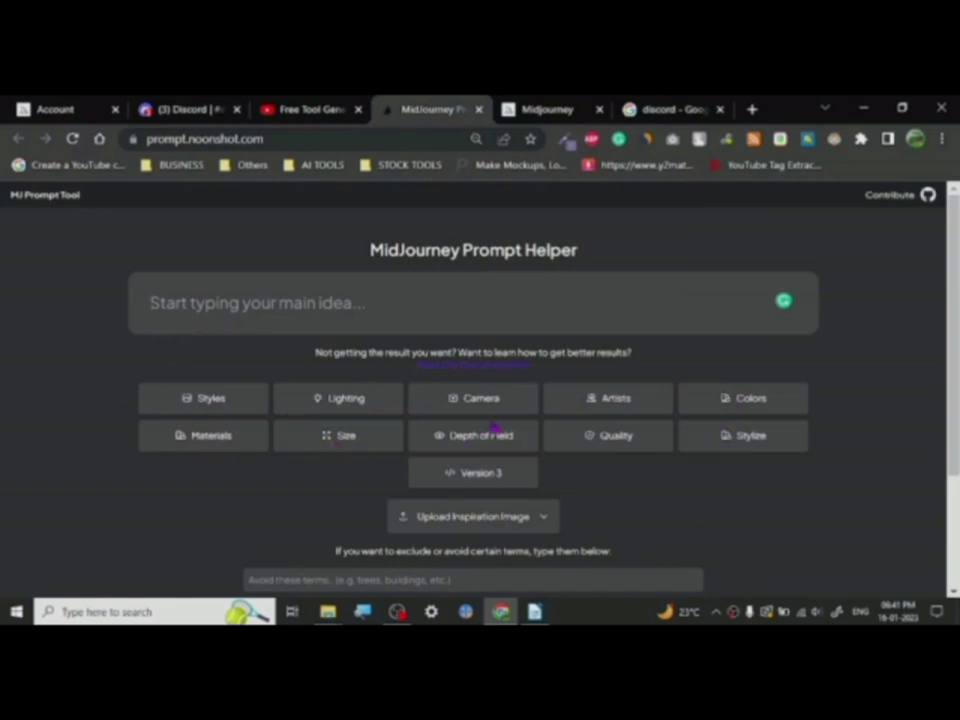
pyautogui.moveTo(720, 504)
pyautogui.write('car')
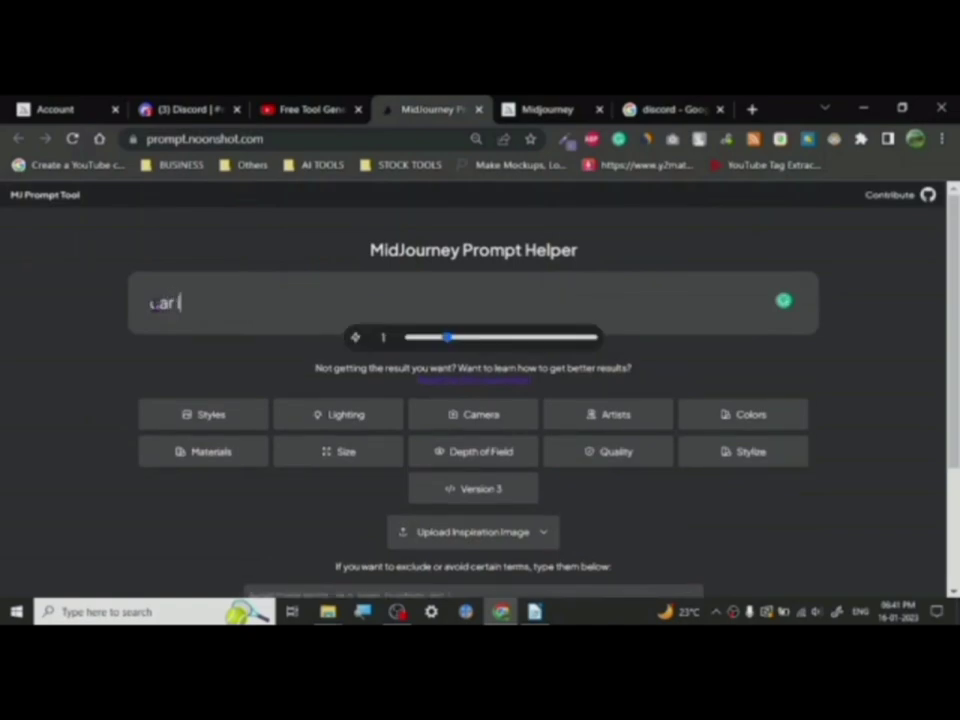
# Complete the main idea as 'car in the space' and browse the artist options gallery
pyautogui.write('in the spa')
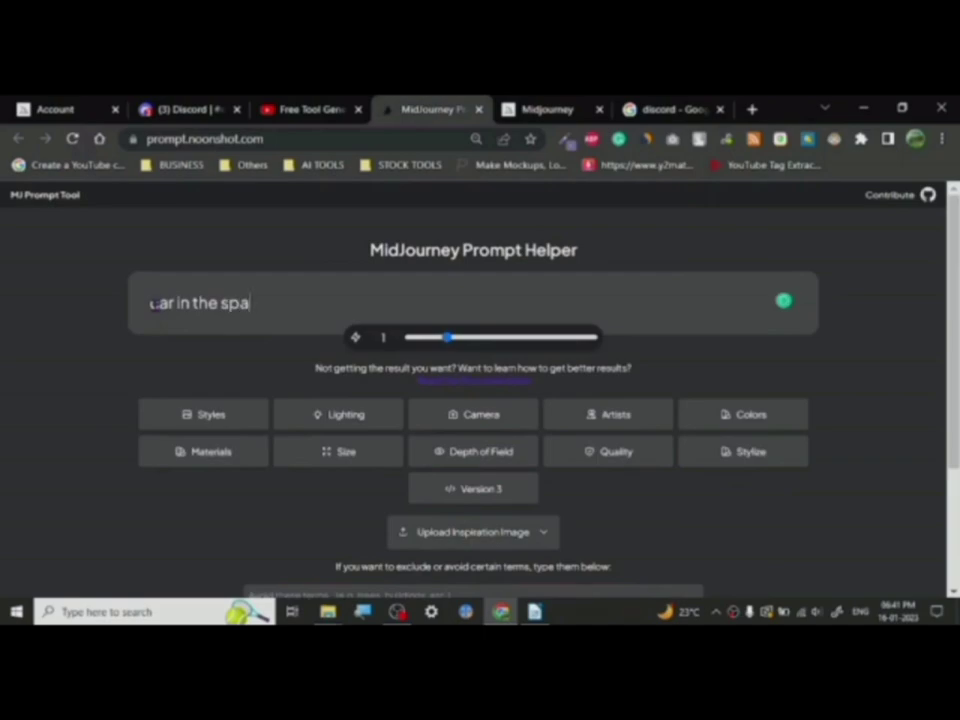
pyautogui.click(606, 414)
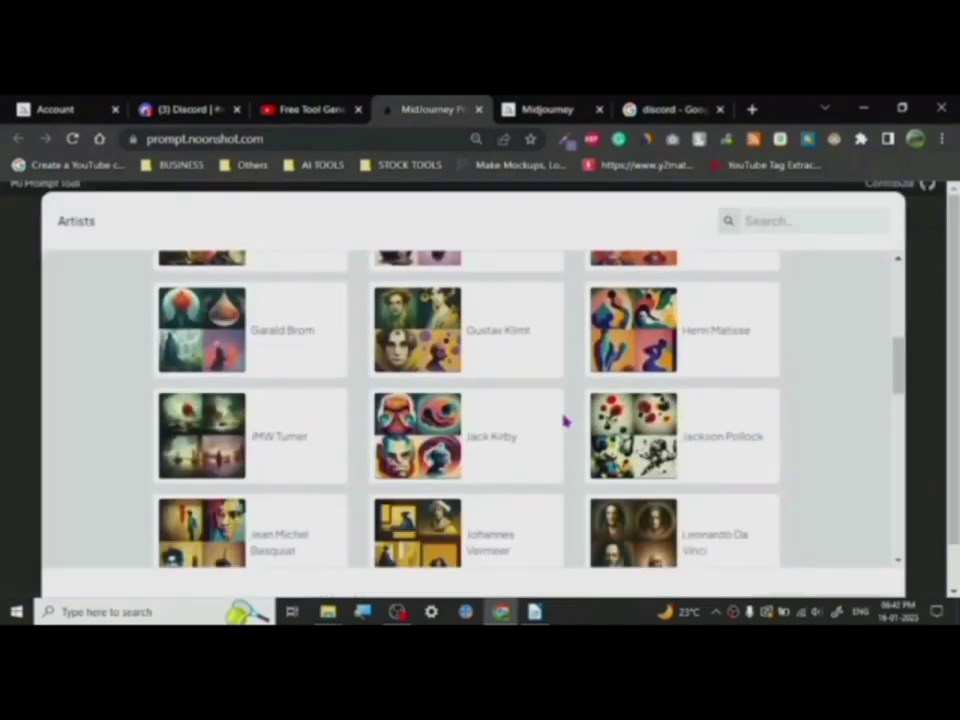
pyautogui.scroll(-3)
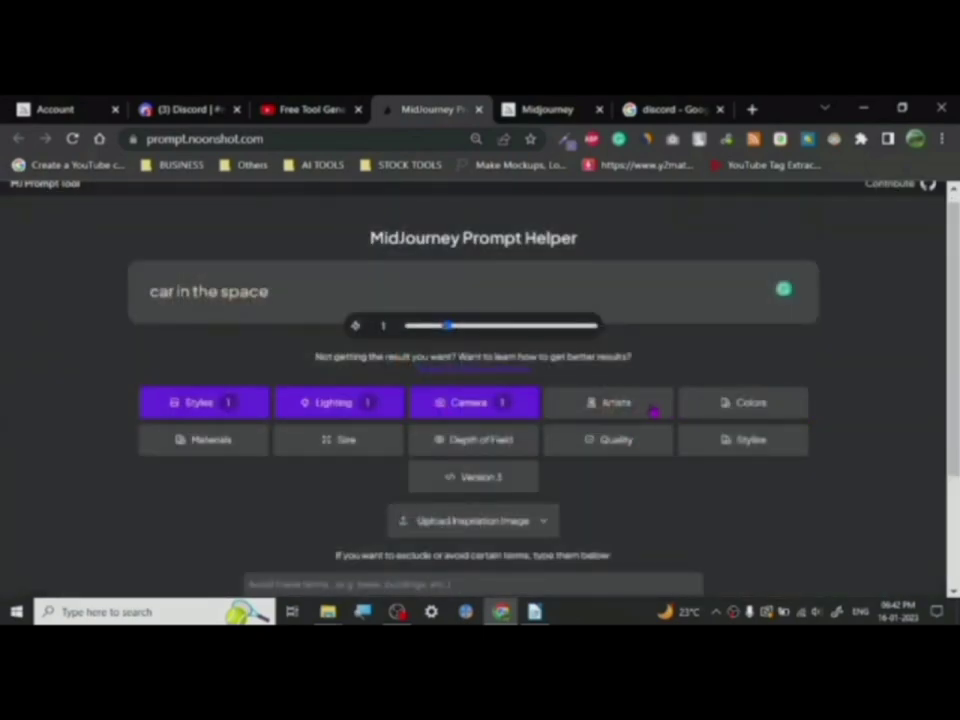
# Browse the colour and material option galleries for the prompt
pyautogui.click(616, 402)
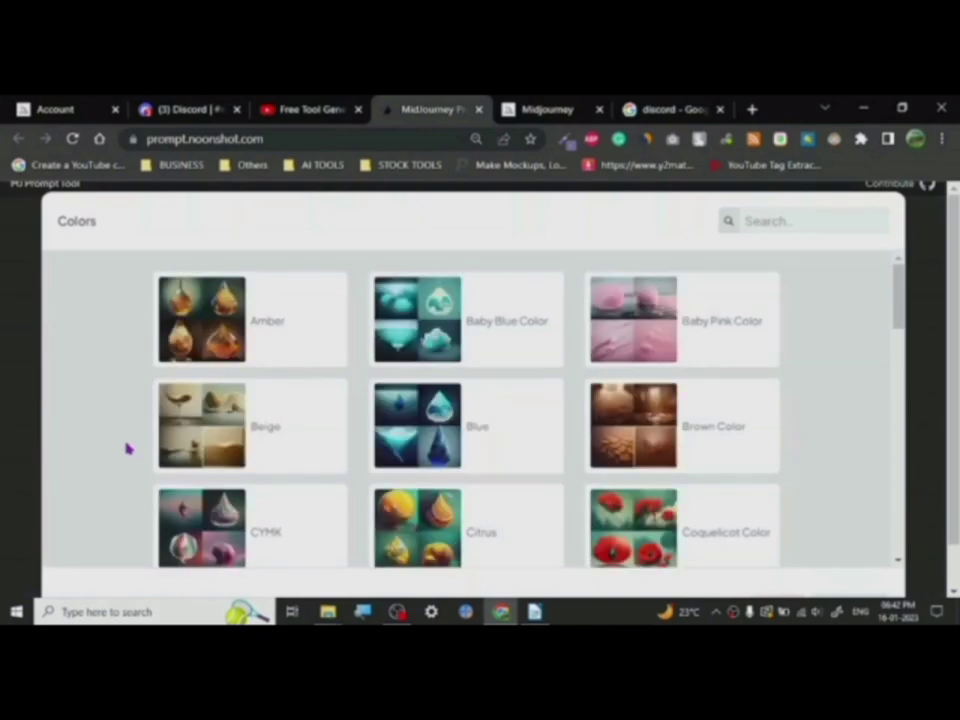
pyautogui.scroll(-3)
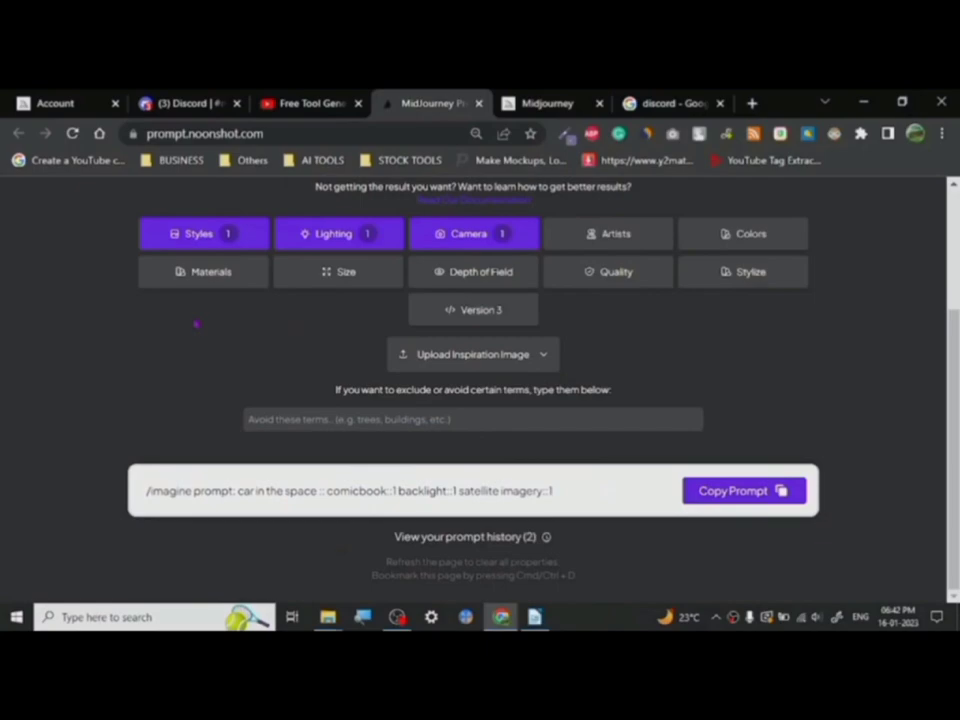
pyautogui.click(204, 272)
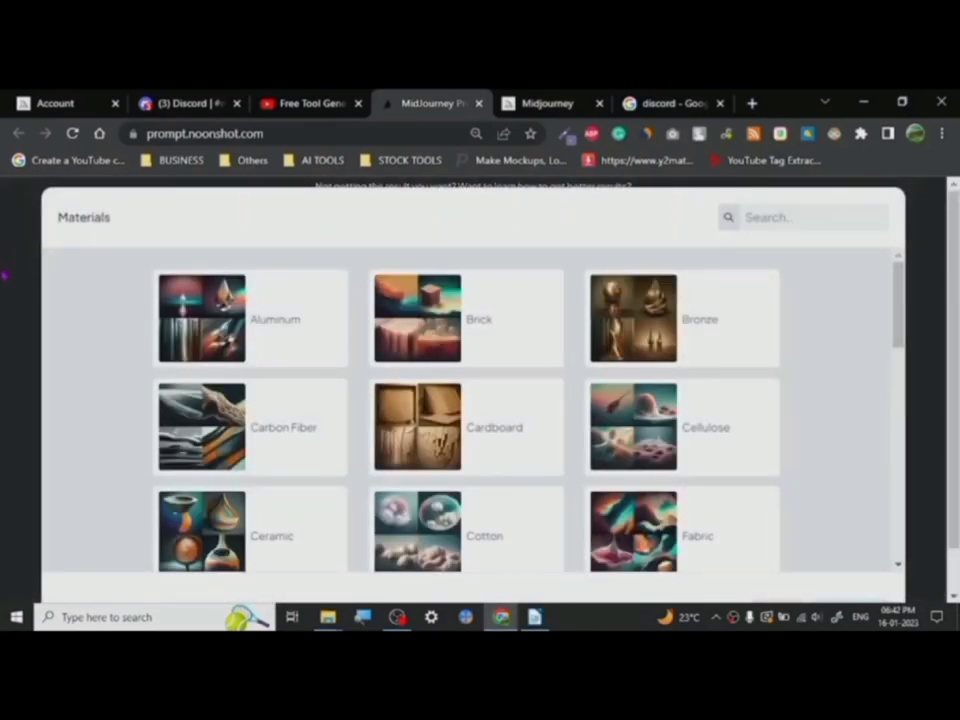
pyautogui.scroll(3)
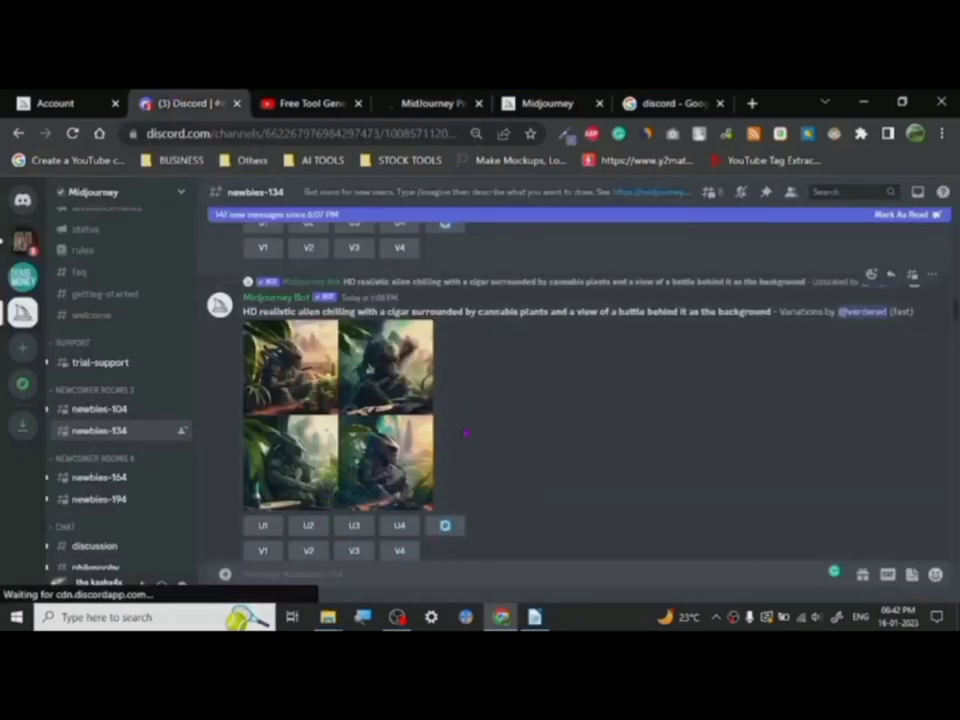
pyautogui.moveTo(664, 362)
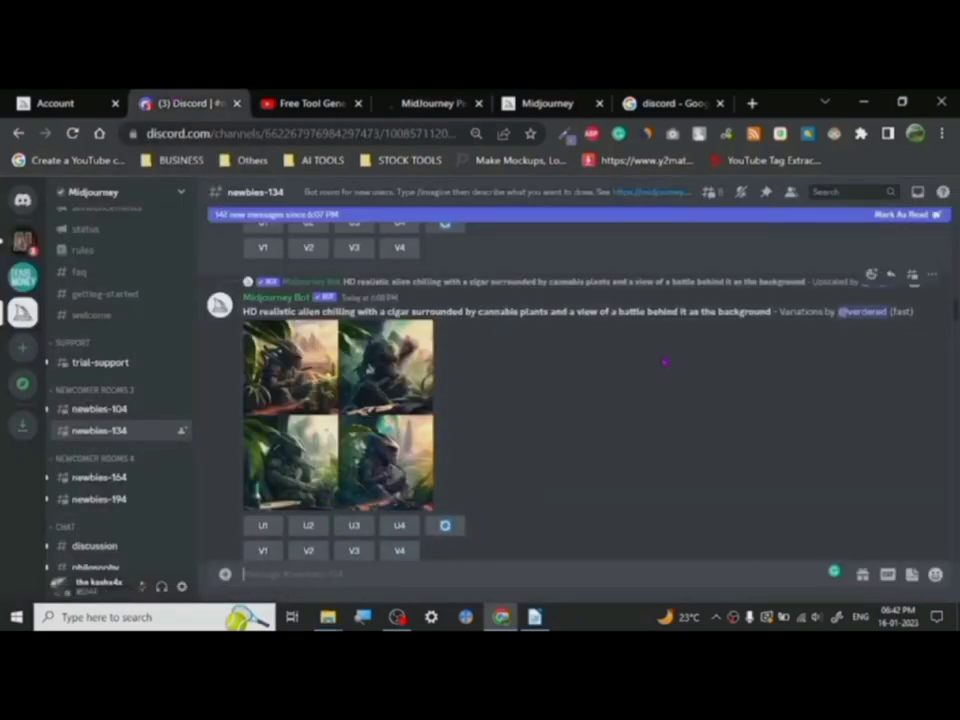